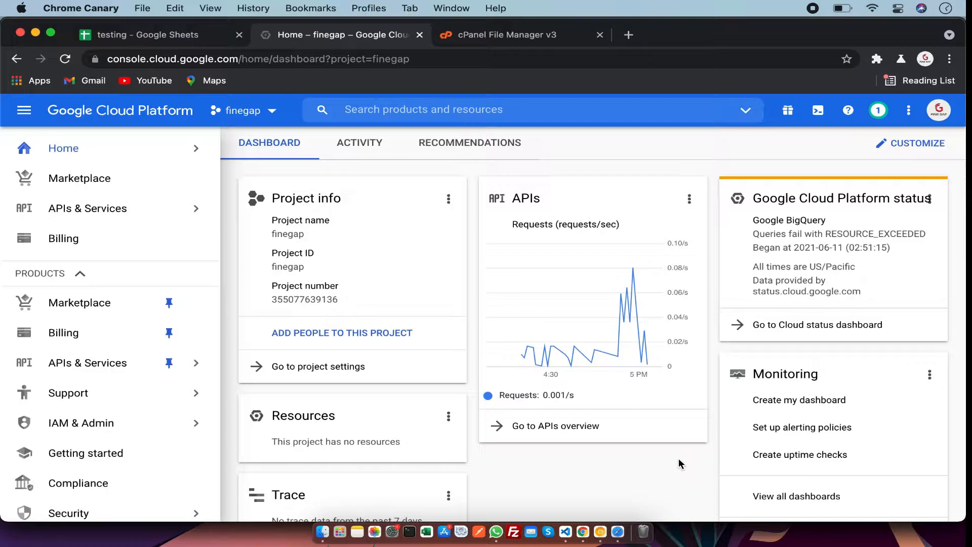
{"action": "mouse_move", "coordinate": [688, 199]}
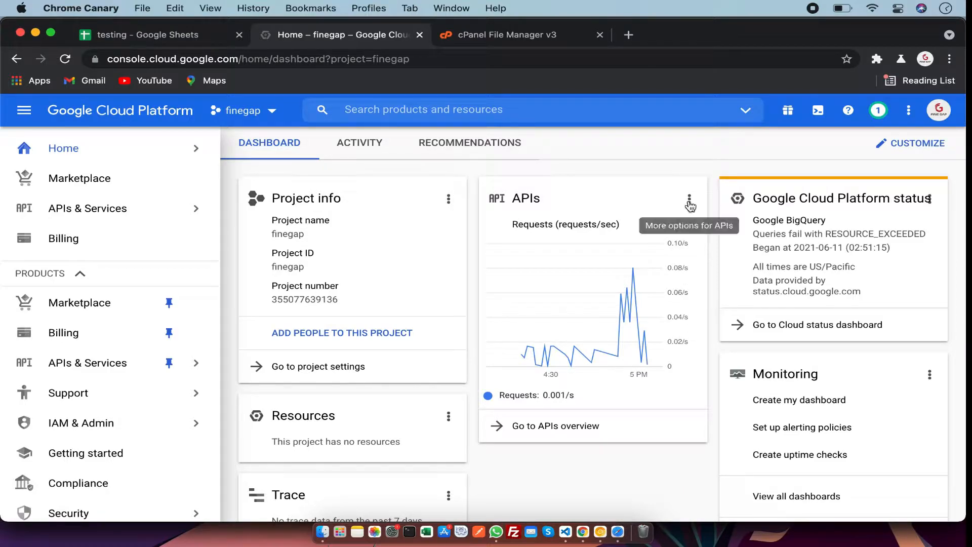
{"action": "mouse_move", "coordinate": [341, 34]}
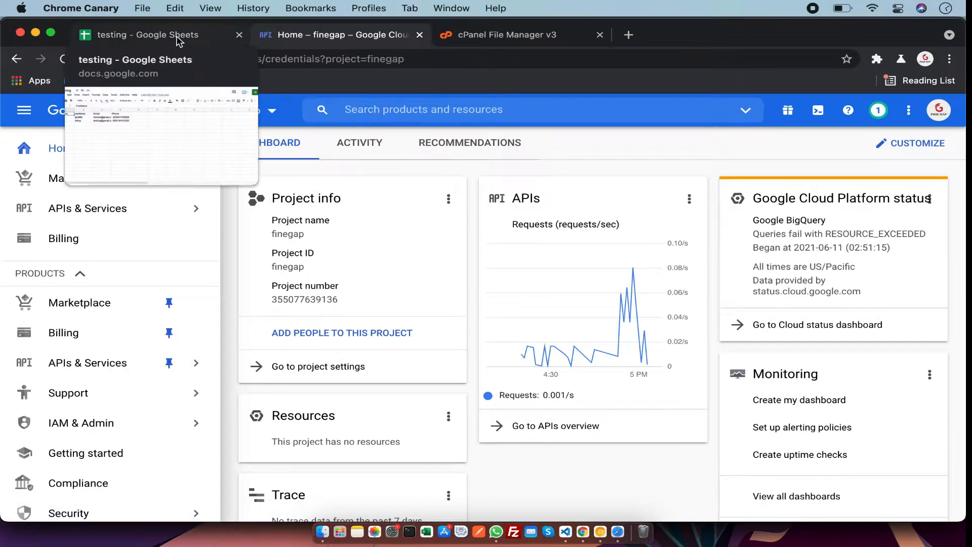
Step: Switch from the GCP credentials page to the local index.php code
{"action": "left_click", "coordinate": [147, 34]}
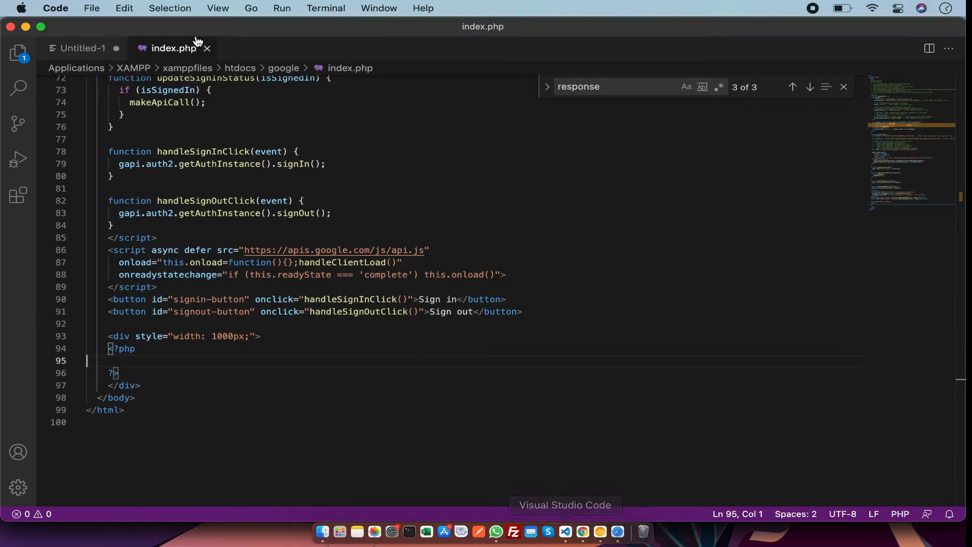
Step: Review the notes' sheet_id, client_id and Range entries before returning to the testing spreadsheet
{"action": "left_click", "coordinate": [82, 48]}
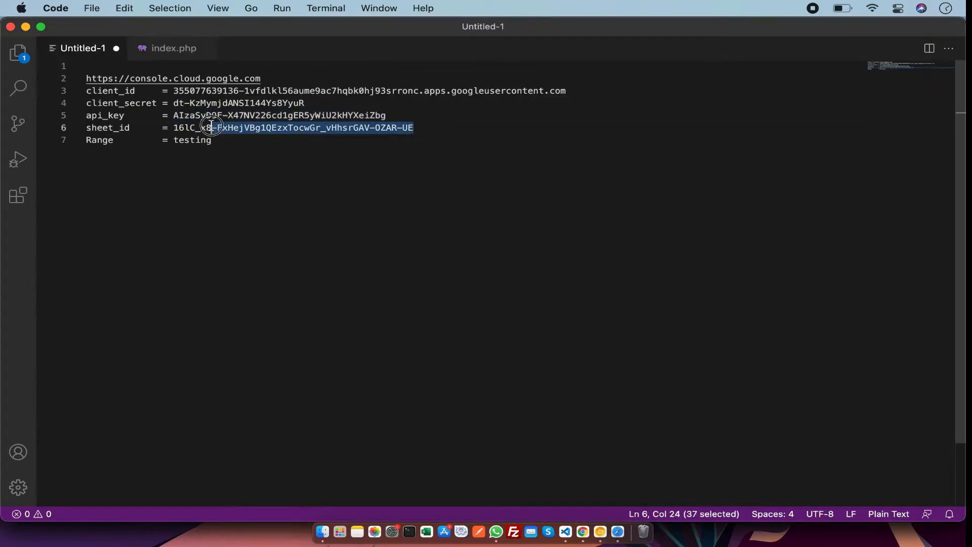
{"action": "left_click", "coordinate": [339, 128]}
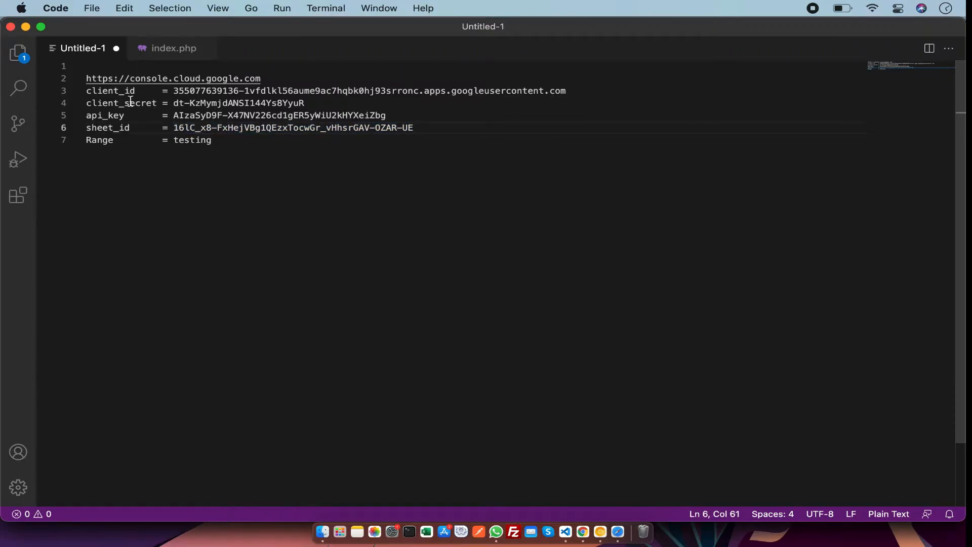
{"action": "double_click", "coordinate": [109, 91]}
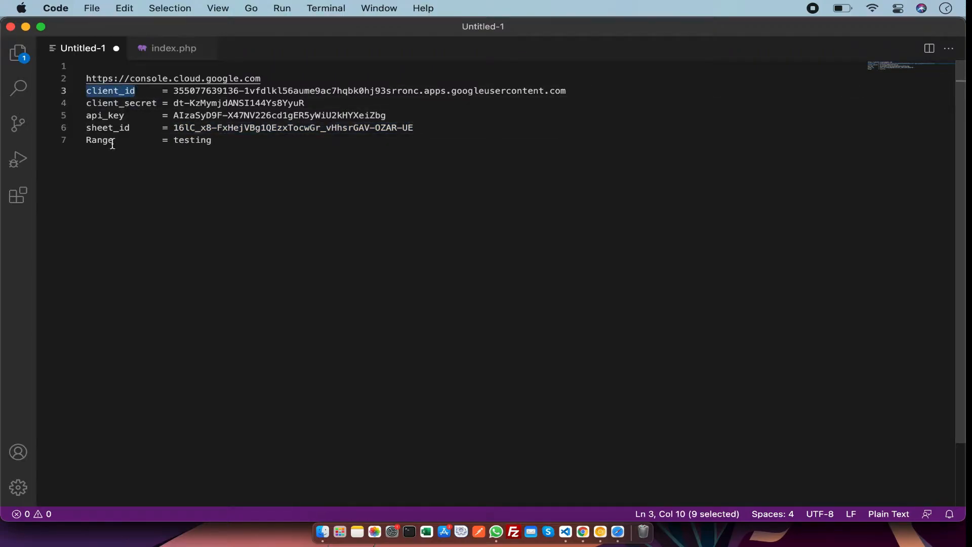
{"action": "double_click", "coordinate": [99, 140]}
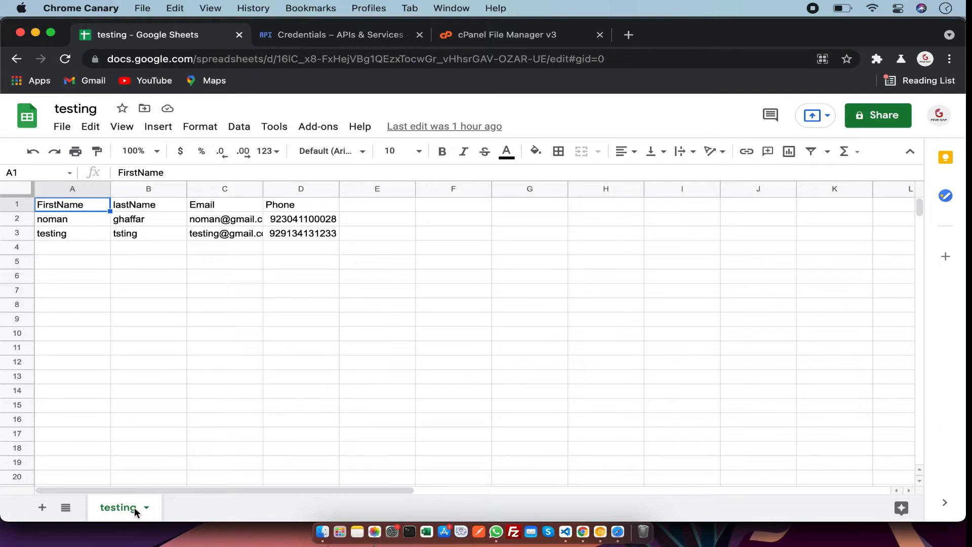
Step: Check the sheet tab is named 'testing', then move to the cPanel File Manager
{"action": "double_click", "coordinate": [117, 507]}
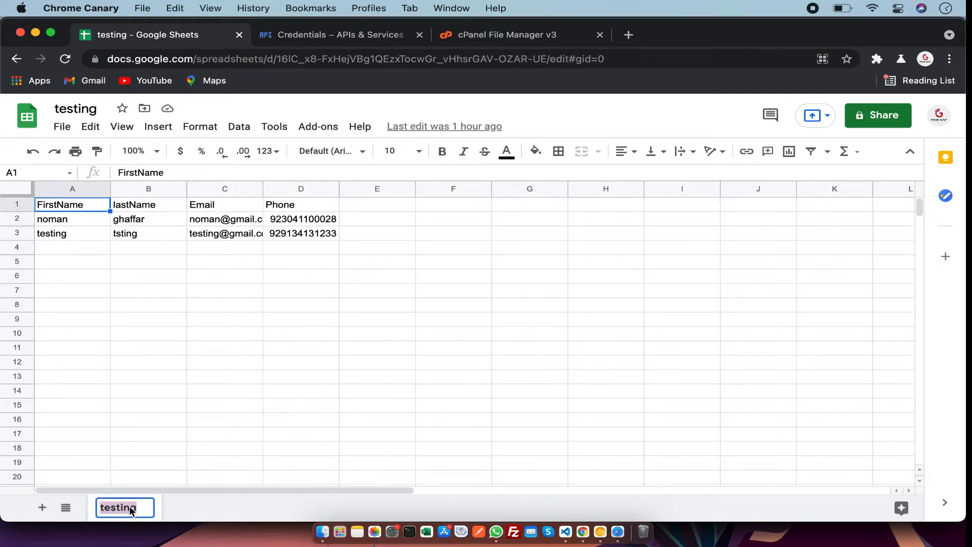
{"action": "mouse_move", "coordinate": [340, 35]}
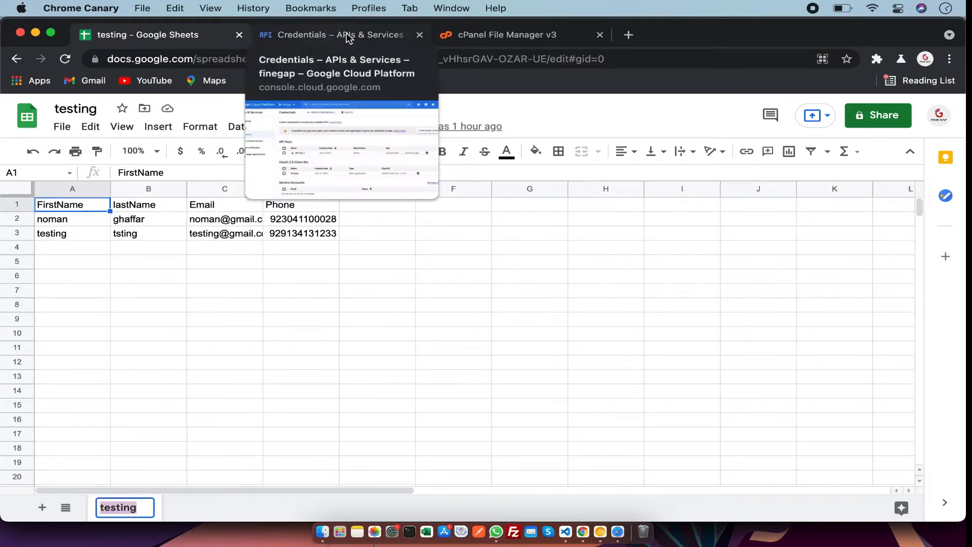
{"action": "left_click", "coordinate": [506, 35]}
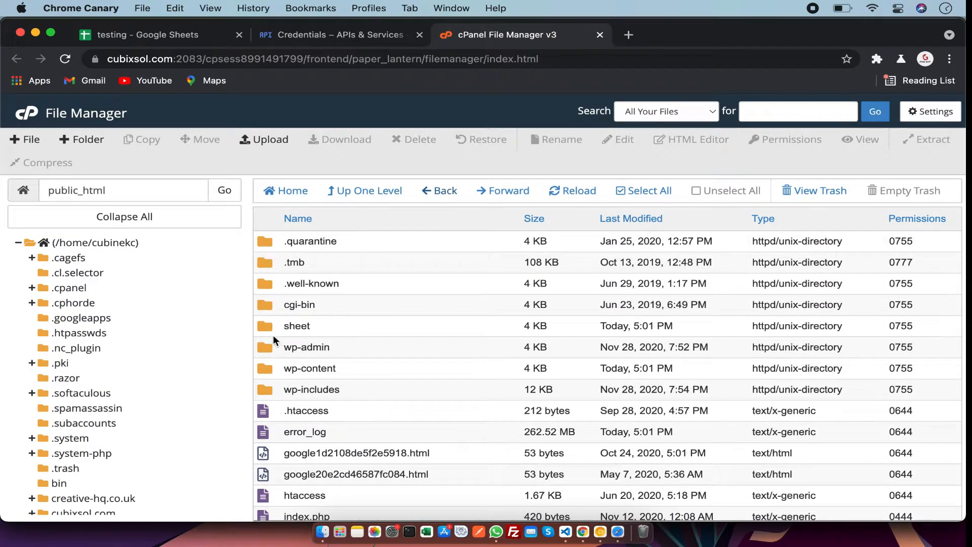
Step: Create a new empty file named index.php inside public_html/sheet
{"action": "double_click", "coordinate": [296, 325]}
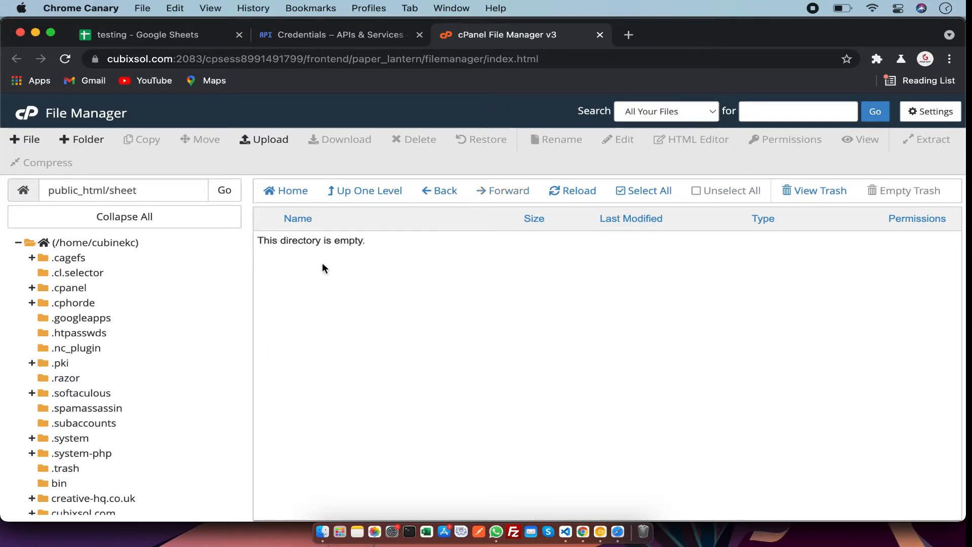
{"action": "mouse_move", "coordinate": [82, 139]}
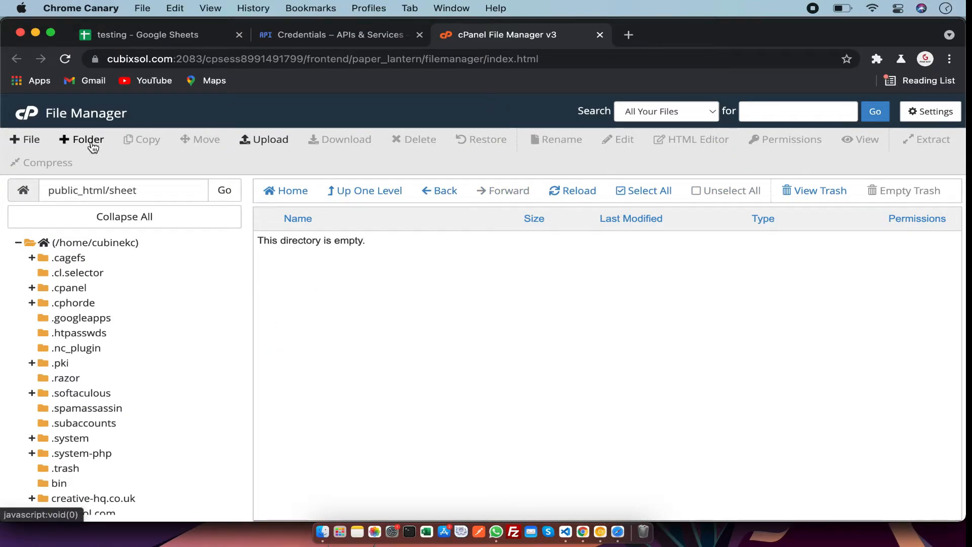
{"action": "left_click", "coordinate": [24, 139]}
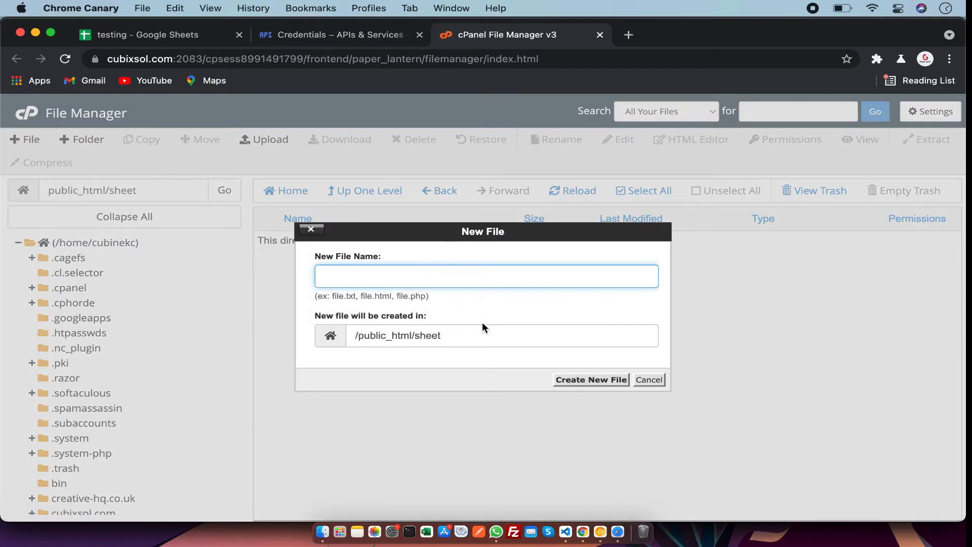
{"action": "type", "text": "index"}
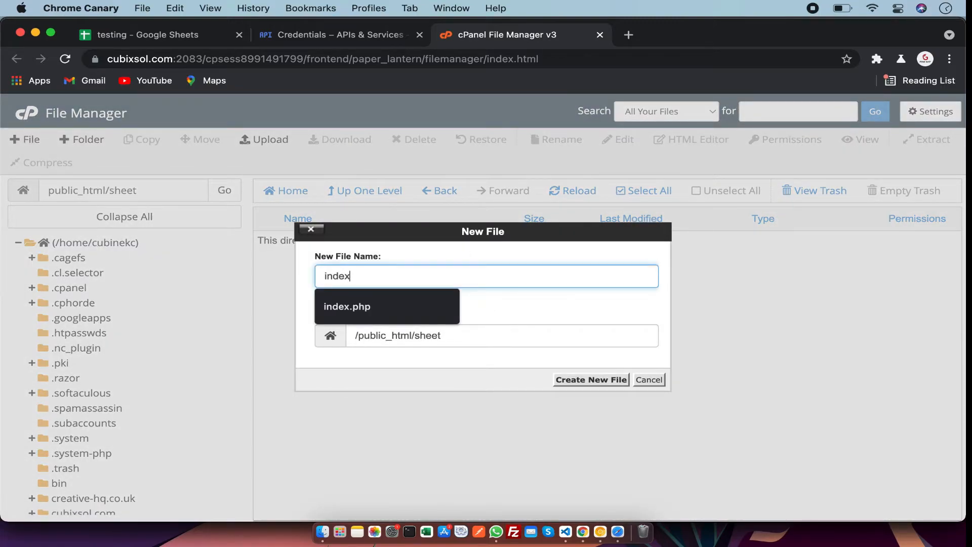
{"action": "left_click", "coordinate": [348, 306]}
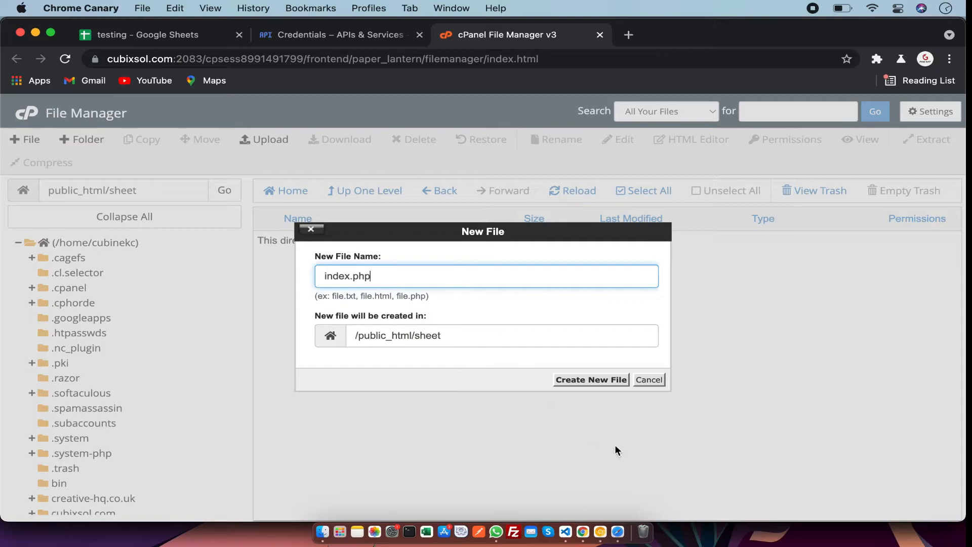
{"action": "left_click", "coordinate": [590, 380]}
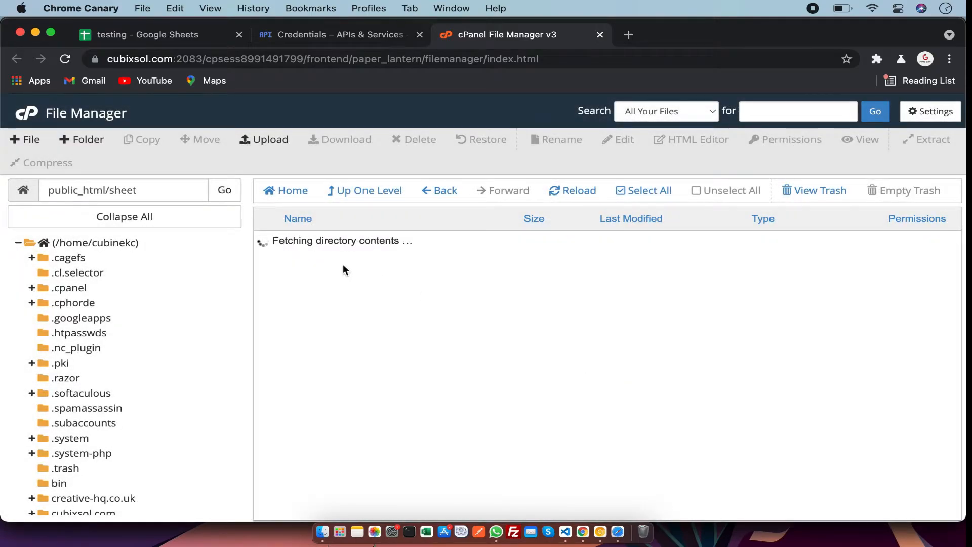
Step: Open the new index.php in cPanel's code editor
{"action": "right_click", "coordinate": [306, 241]}
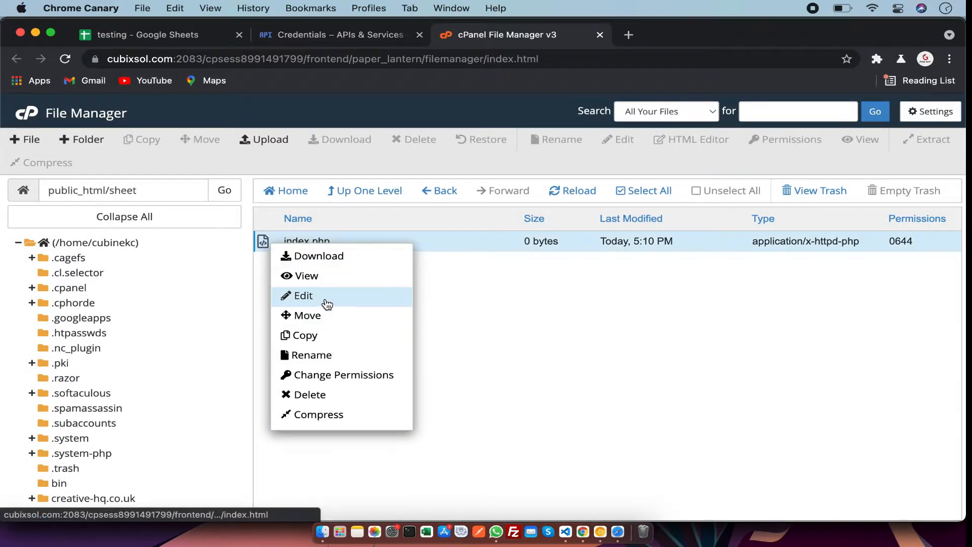
{"action": "left_click", "coordinate": [302, 294]}
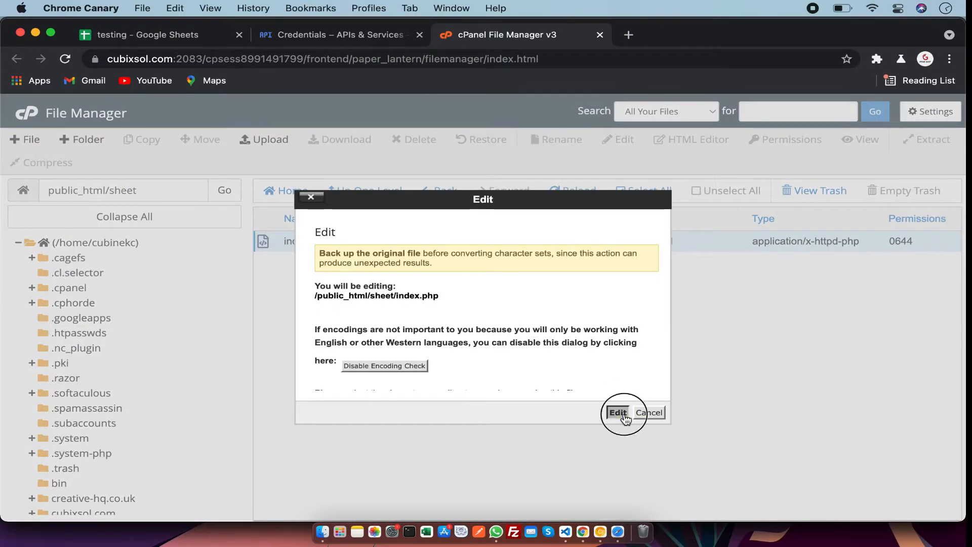
{"action": "left_click", "coordinate": [617, 412]}
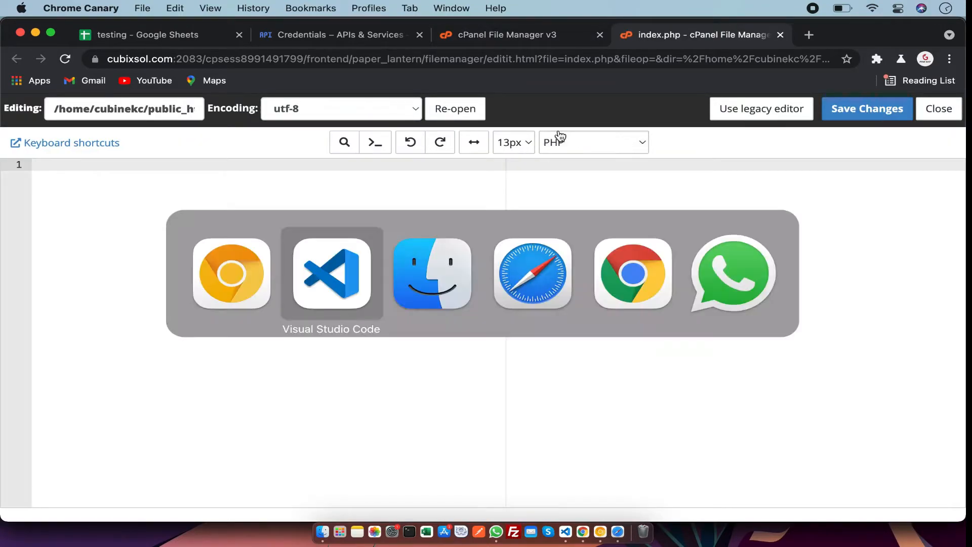
Step: Put the testing spreadsheet's ID 16lC_x8-FxHejVBg1QEzxTocwGr_vHhsrGAV-OZAR-UE into spreadsheetId in index.php
{"action": "left_click", "coordinate": [331, 275]}
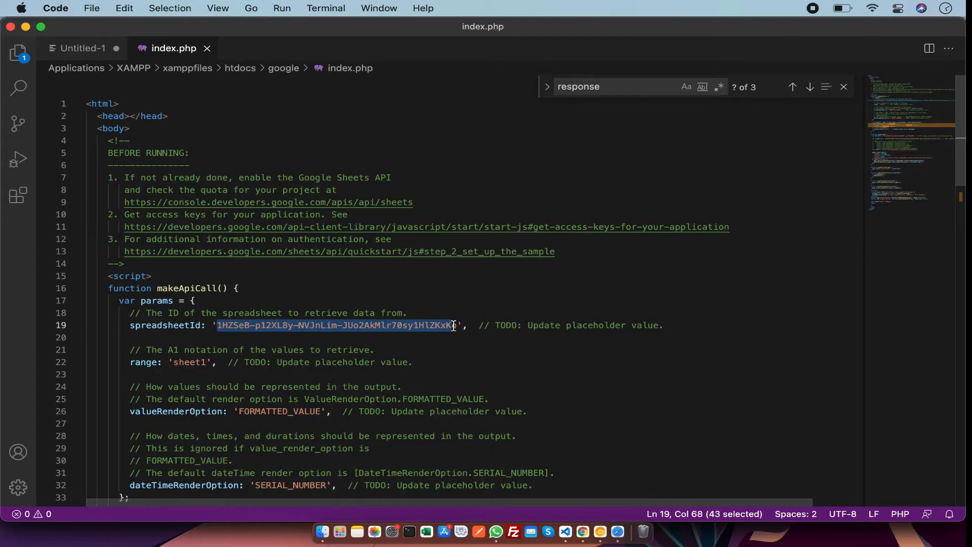
{"action": "left_click", "coordinate": [82, 48]}
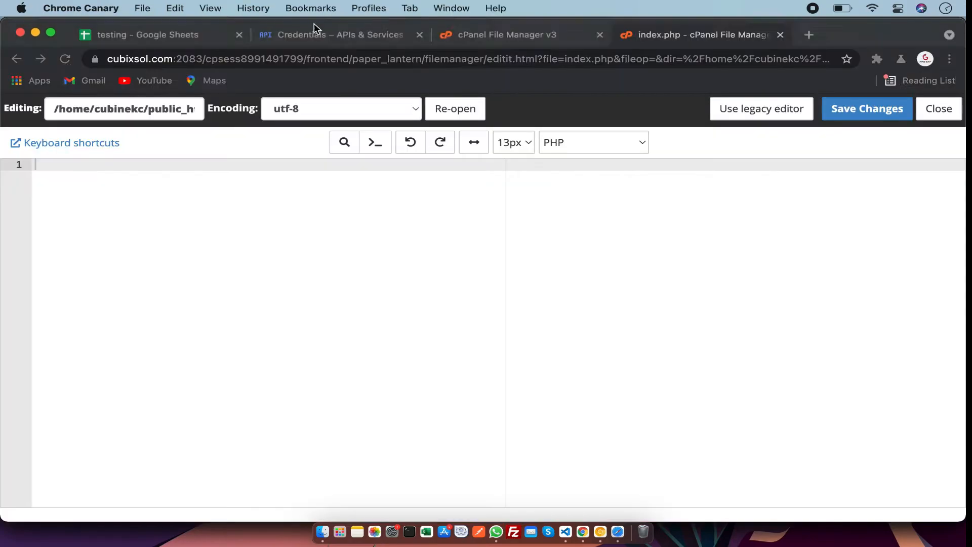
{"action": "left_click", "coordinate": [148, 34]}
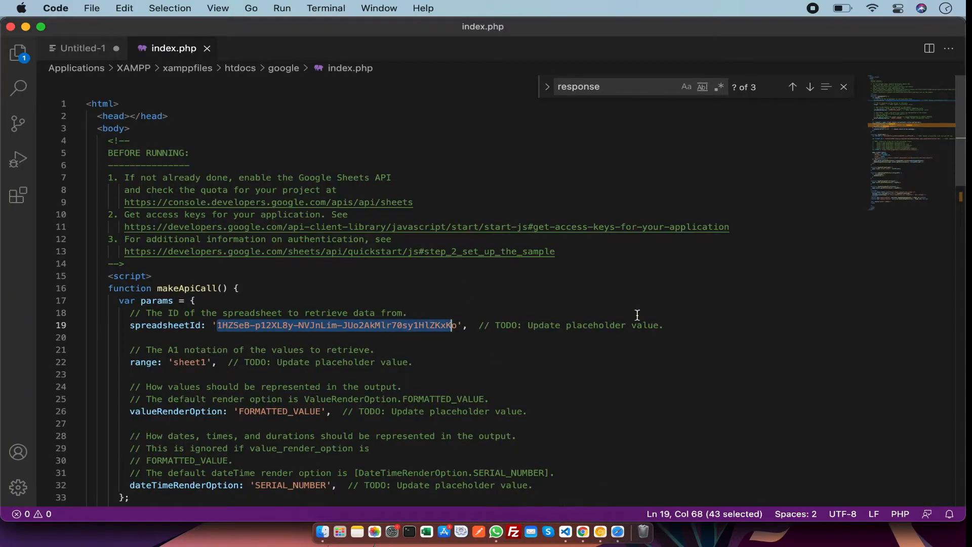
{"action": "type", "text": "16lC_x8-FxHejVBg1QEzxTocwGr_vHhsrGAV-OZAR-UE/edit#gid=0"}
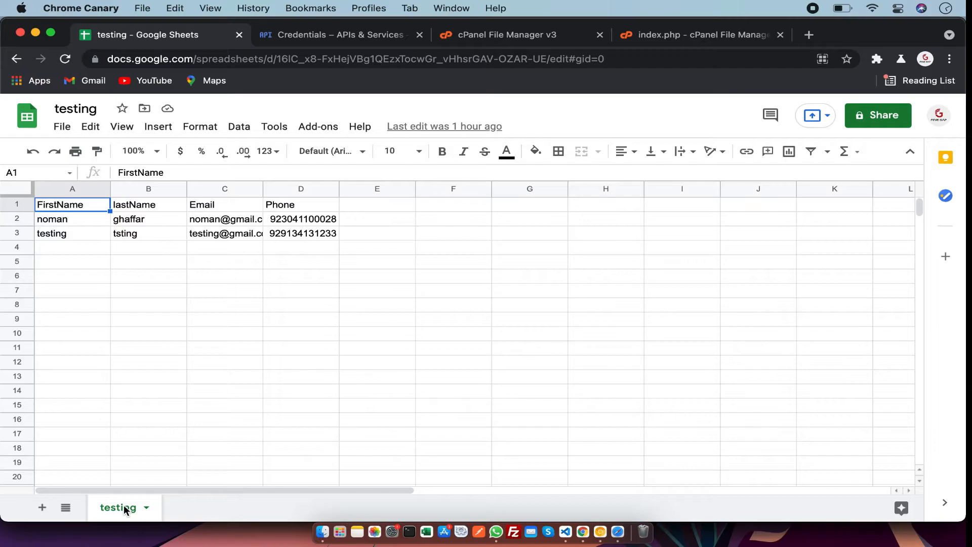
Step: Pick up the sheet name 'testing' from Google Sheets for use as the range
{"action": "double_click", "coordinate": [117, 507]}
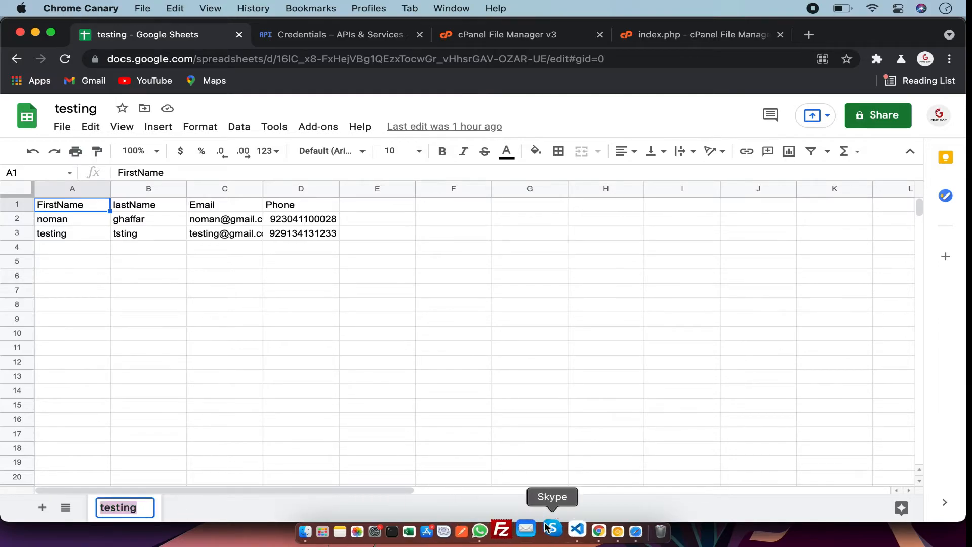
{"action": "left_click", "coordinate": [564, 535]}
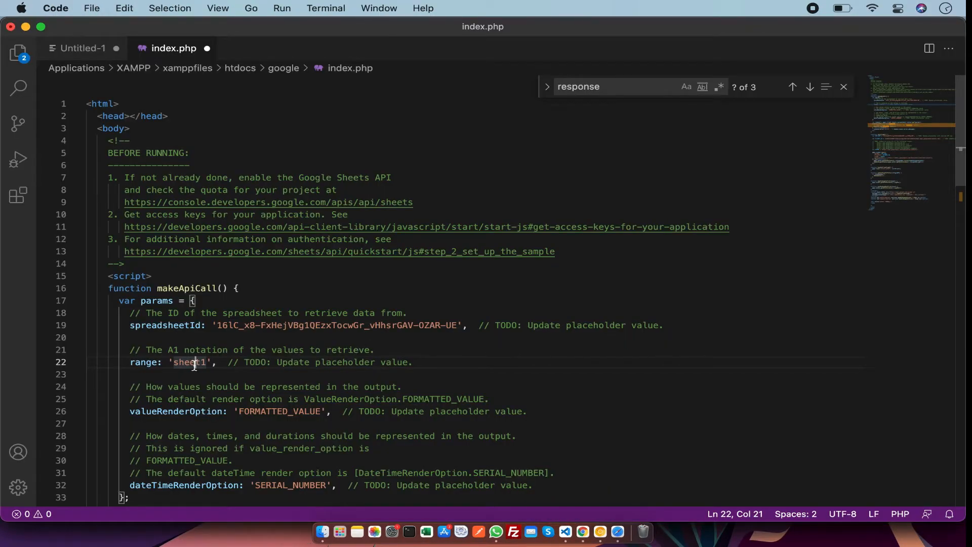
Step: Set the range in index.php to 'testing'
{"action": "type", "text": "testing"}
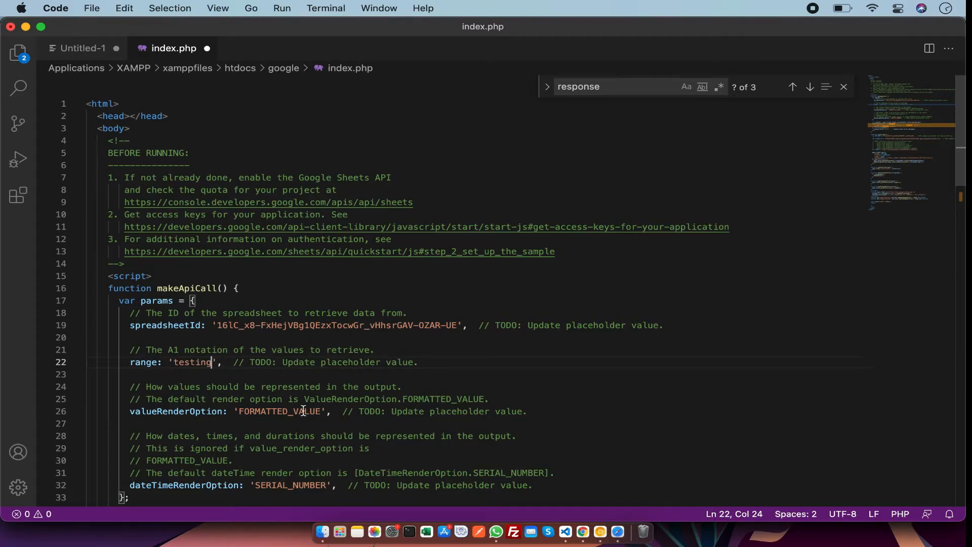
{"action": "scroll", "scroll_direction": "down", "scroll_amount": 3}
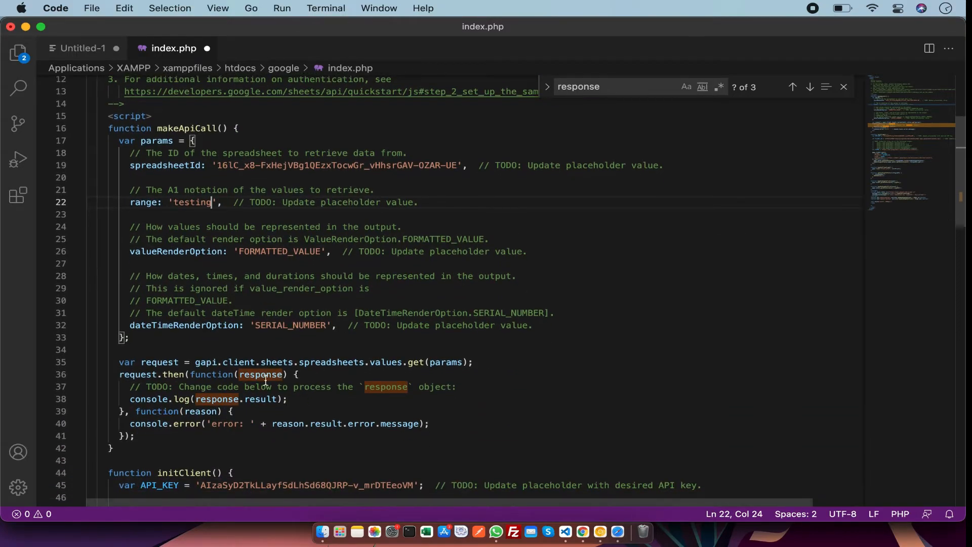
{"action": "scroll", "scroll_direction": "up", "scroll_amount": 3}
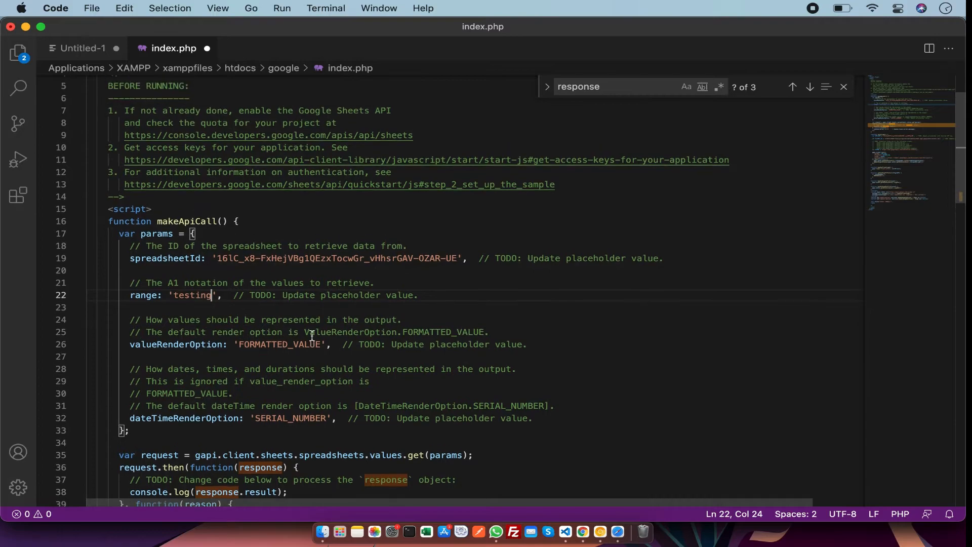
{"action": "scroll", "scroll_direction": "down", "scroll_amount": 3}
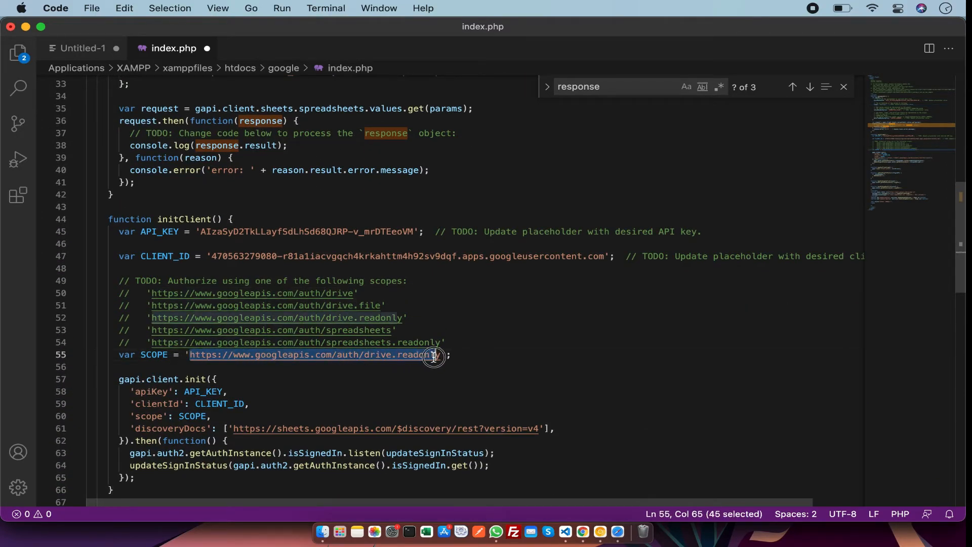
{"action": "scroll", "scroll_direction": "down", "scroll_amount": 3}
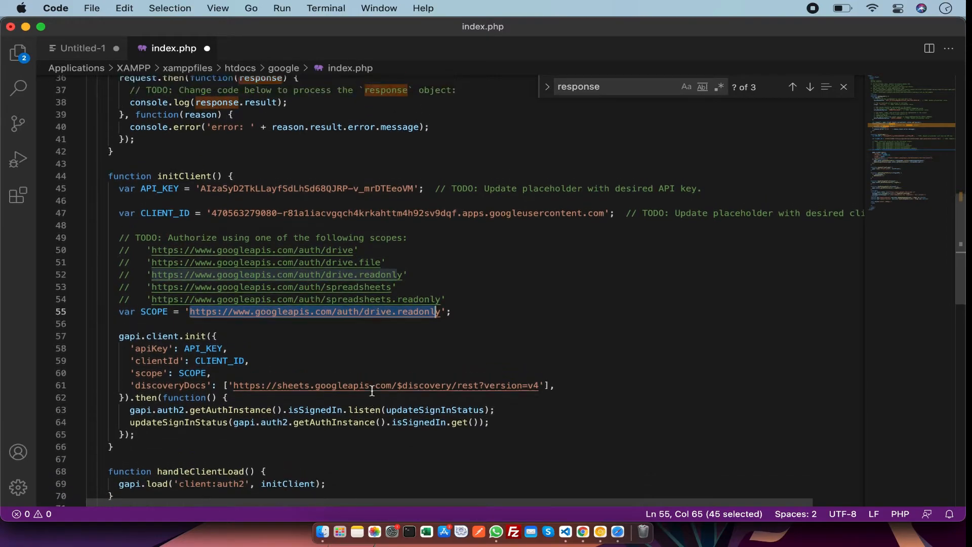
Step: Fill index.php's API key and client ID from the credentials notes
{"action": "left_click", "coordinate": [82, 48]}
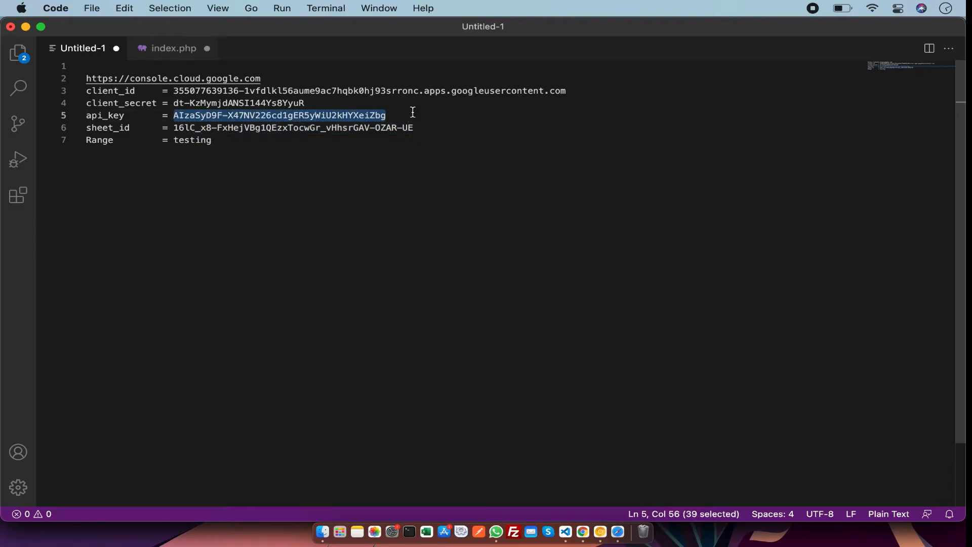
{"action": "left_click", "coordinate": [173, 48]}
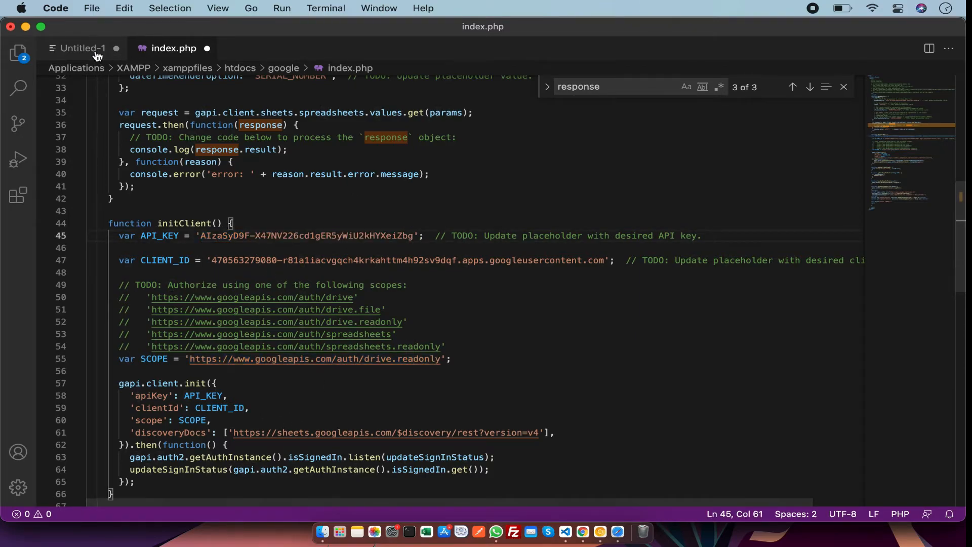
{"action": "left_click", "coordinate": [82, 47]}
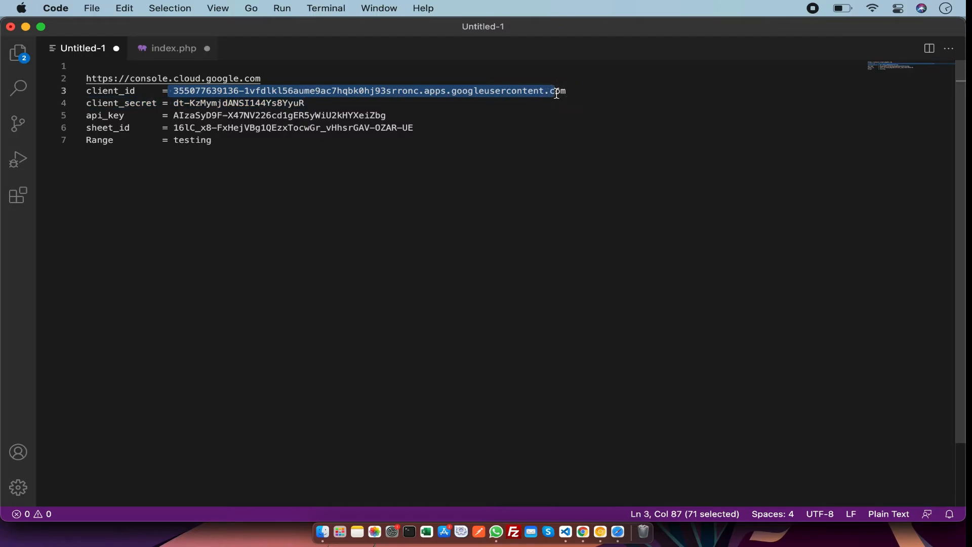
{"action": "left_click", "coordinate": [173, 48]}
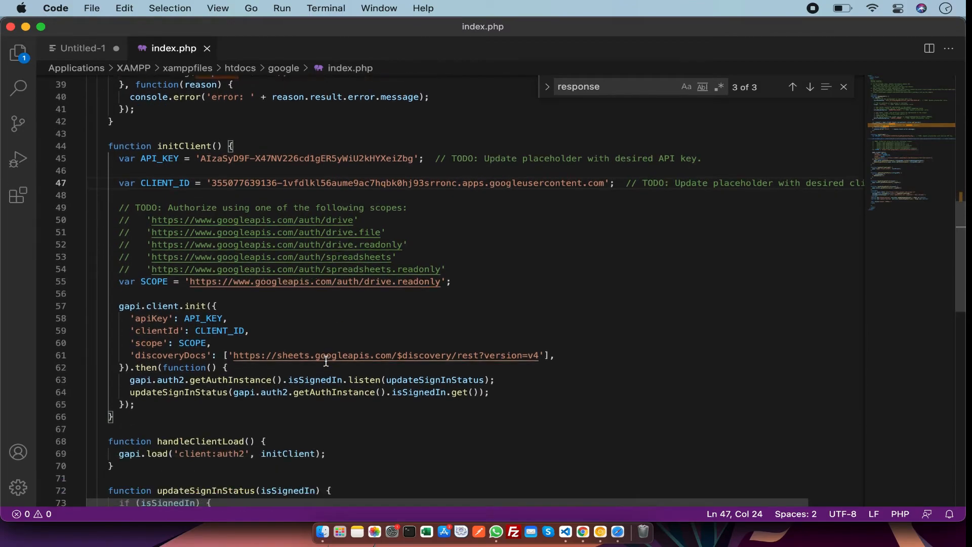
{"action": "scroll", "scroll_direction": "down", "scroll_amount": 3}
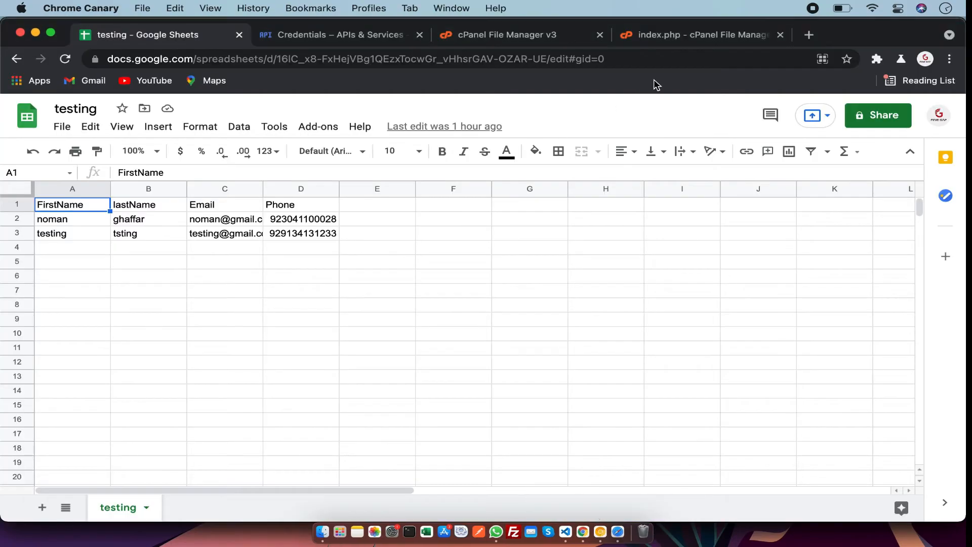
Step: Save the completed code into the server's index.php in cPanel
{"action": "left_click", "coordinate": [701, 34]}
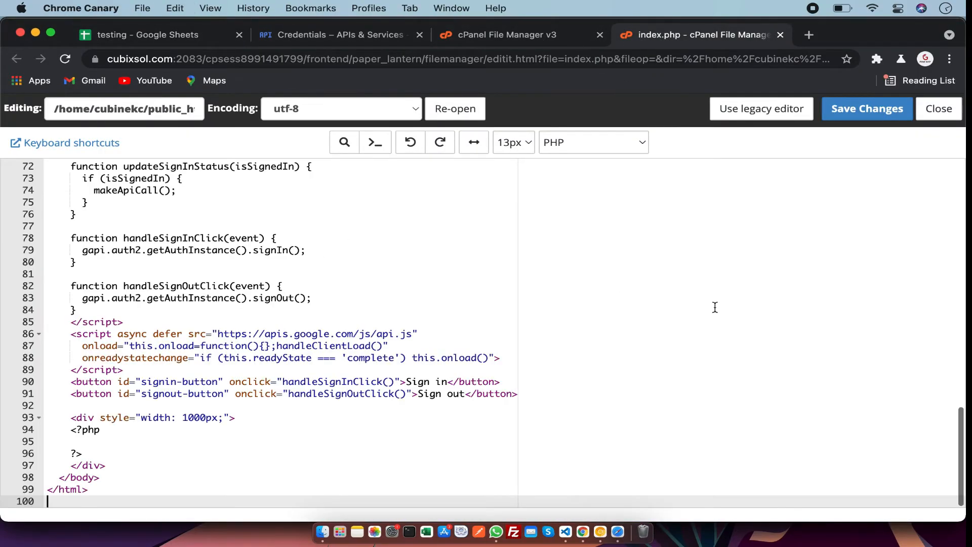
{"action": "left_click", "coordinate": [865, 108]}
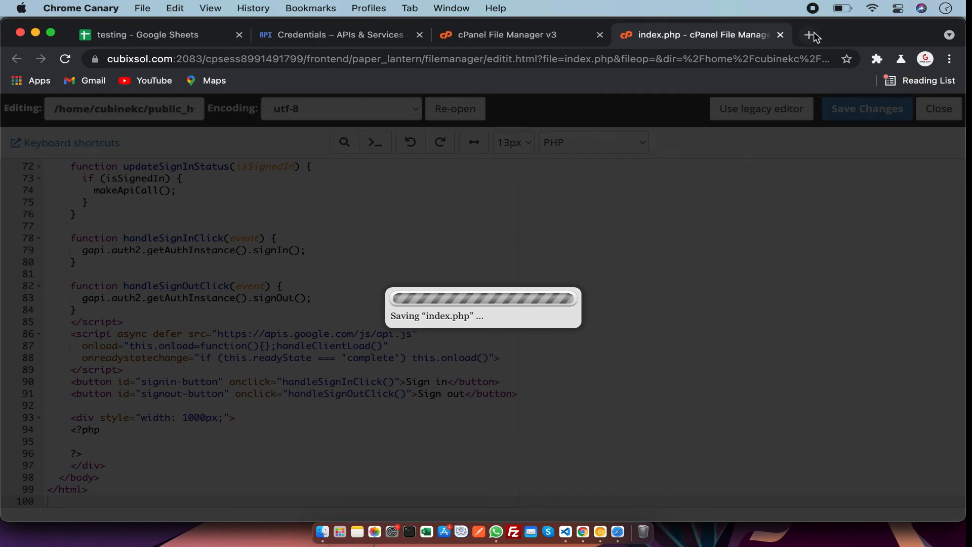
{"action": "left_click", "coordinate": [809, 35]}
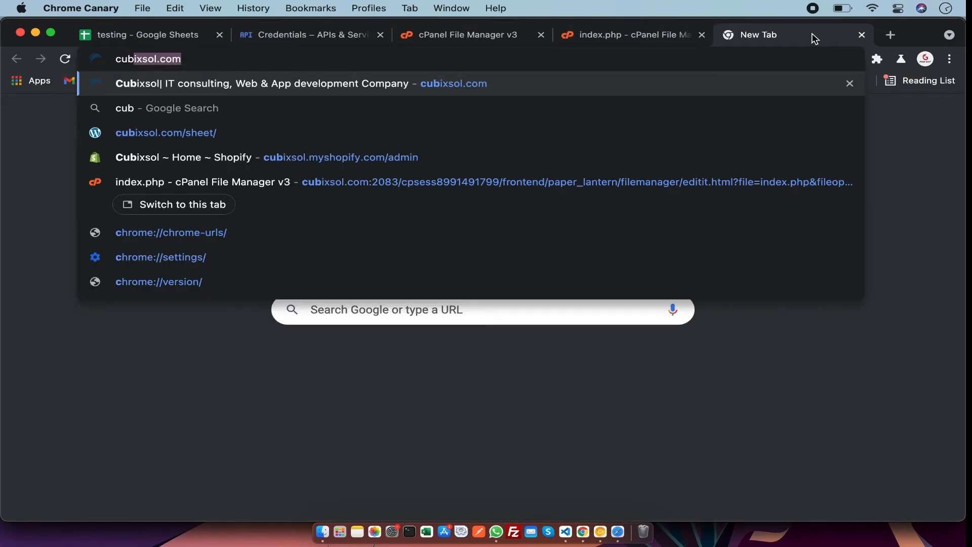
Step: Load cubixsol.com/sheet in a new browser tab
{"action": "type", "text": "/"}
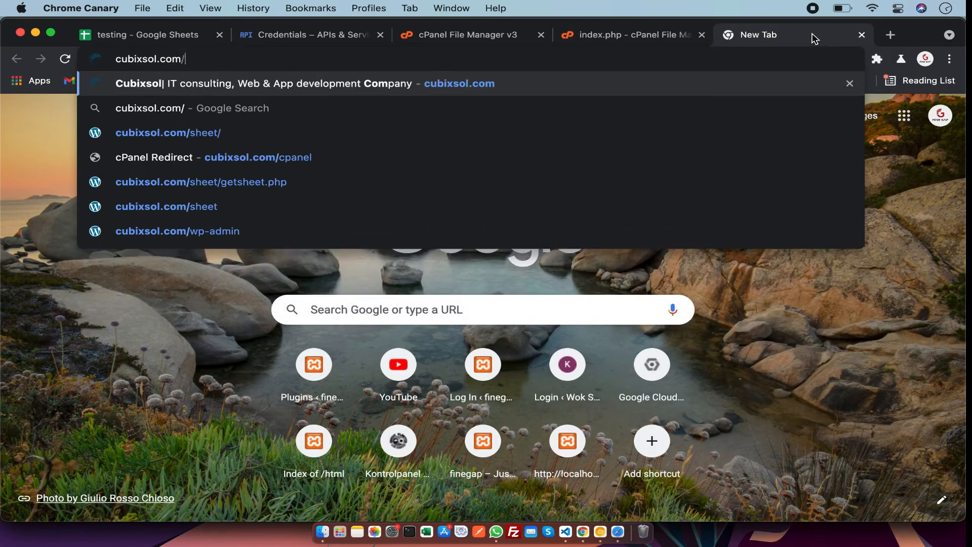
{"action": "type", "text": "sheet"}
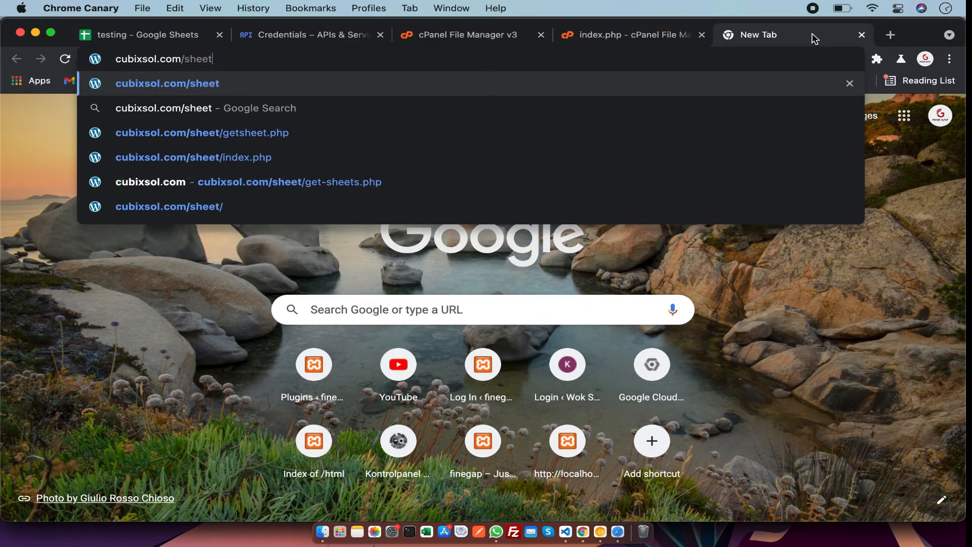
{"action": "mouse_move", "coordinate": [625, 144]}
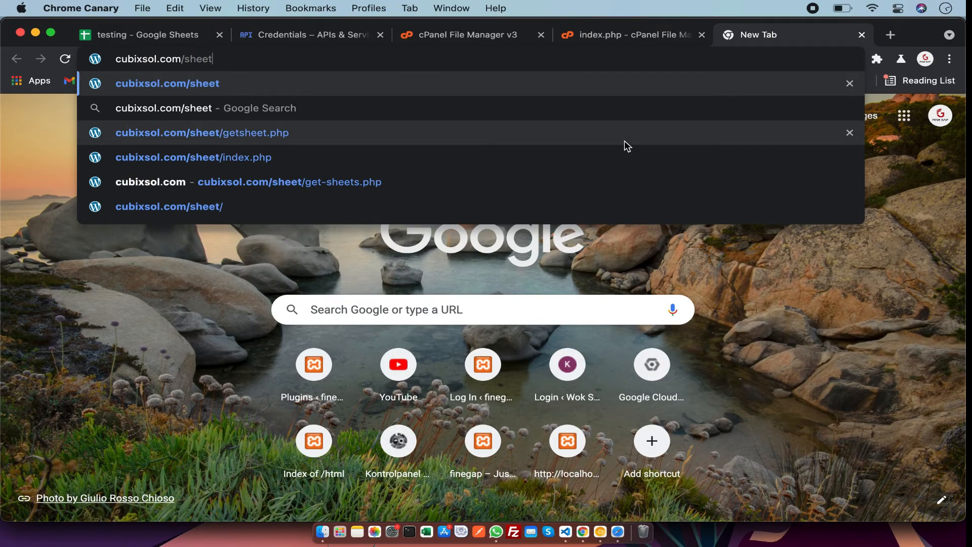
{"action": "key", "text": "Return"}
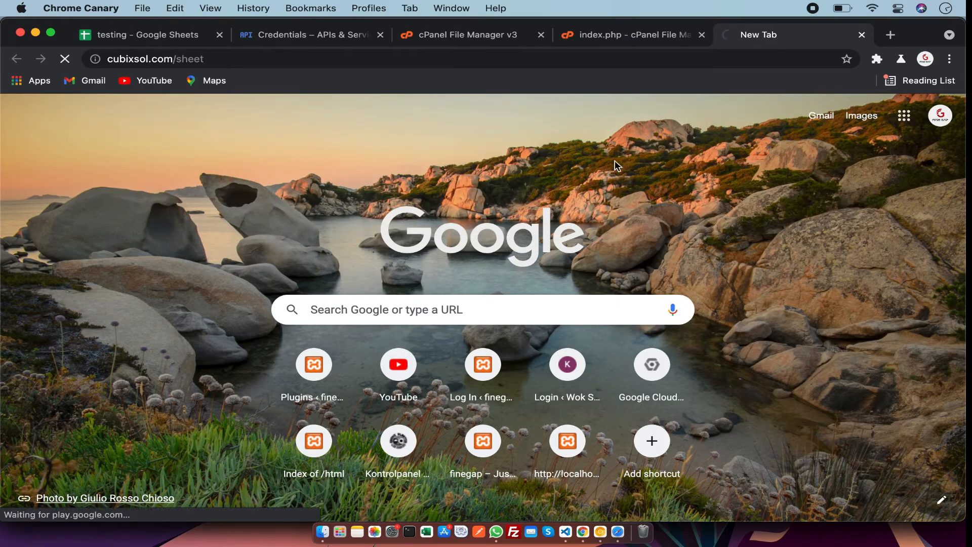
Step: Inspect the page's developer console showing the logged response Object
{"action": "right_click", "coordinate": [424, 341]}
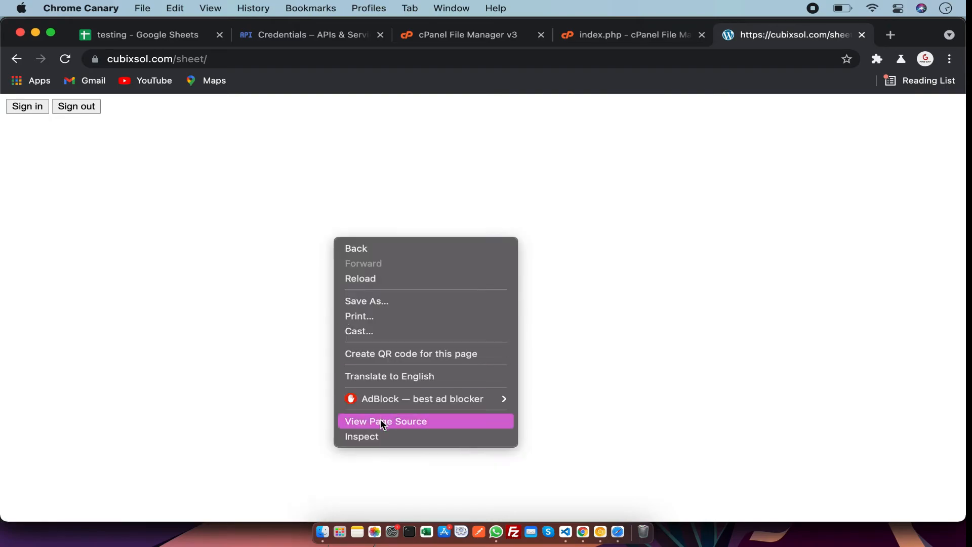
{"action": "left_click", "coordinate": [362, 435]}
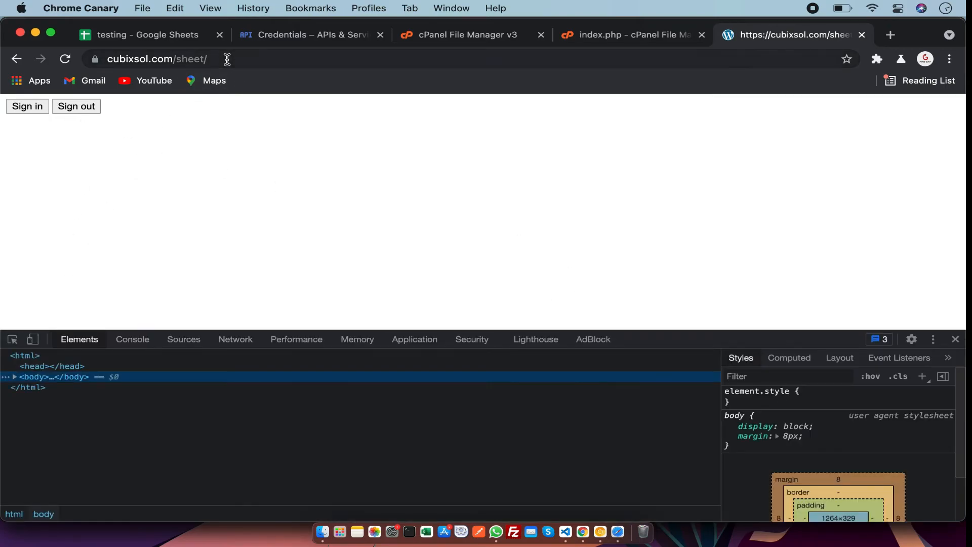
{"action": "left_click", "coordinate": [131, 340]}
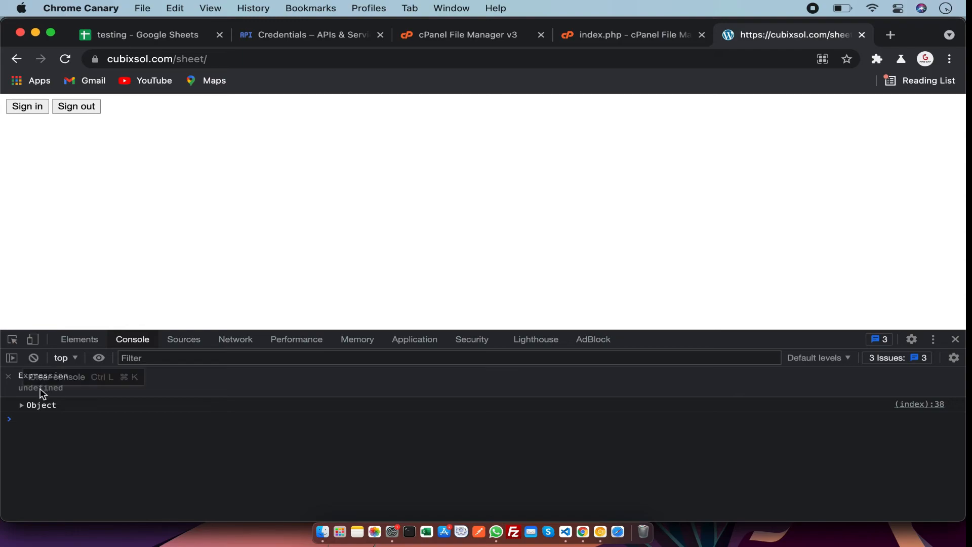
{"action": "left_click", "coordinate": [21, 405]}
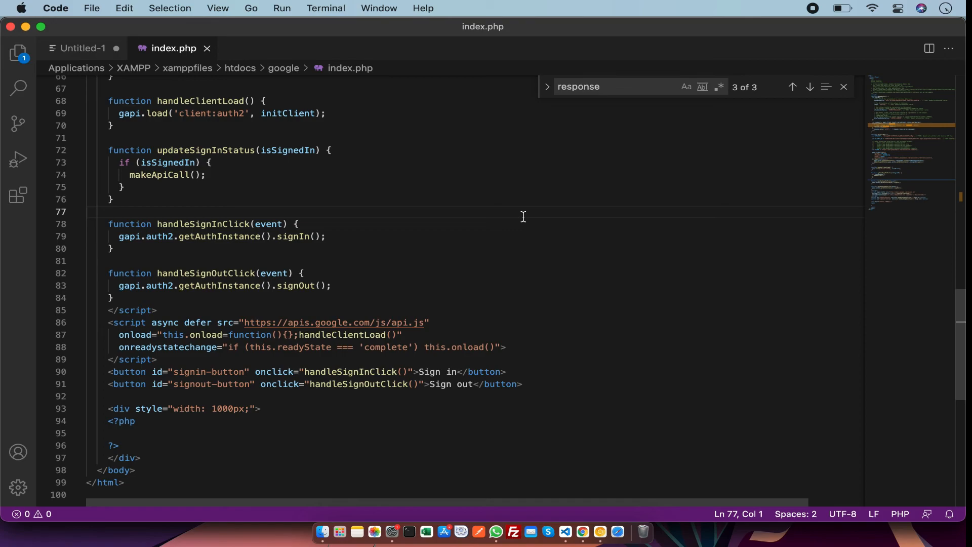
{"action": "mouse_move", "coordinate": [286, 201]}
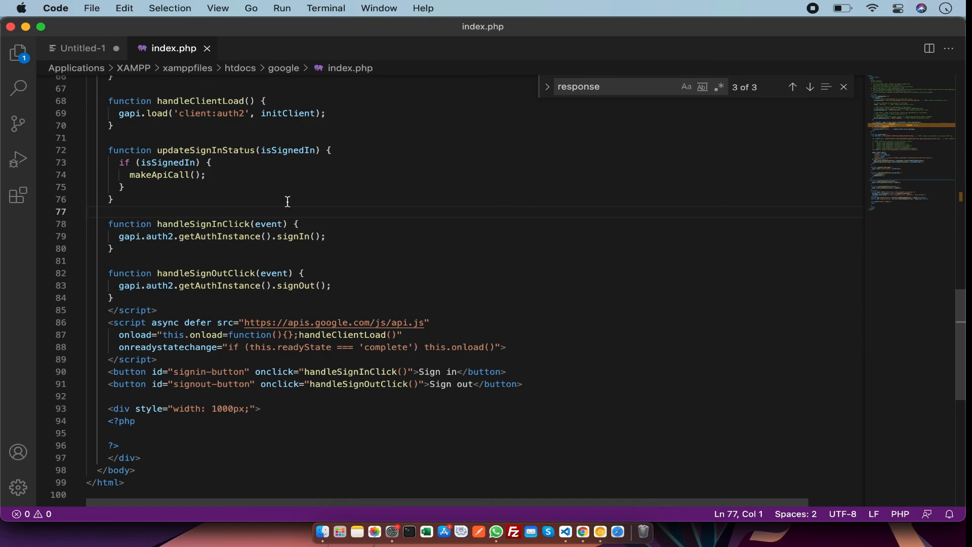